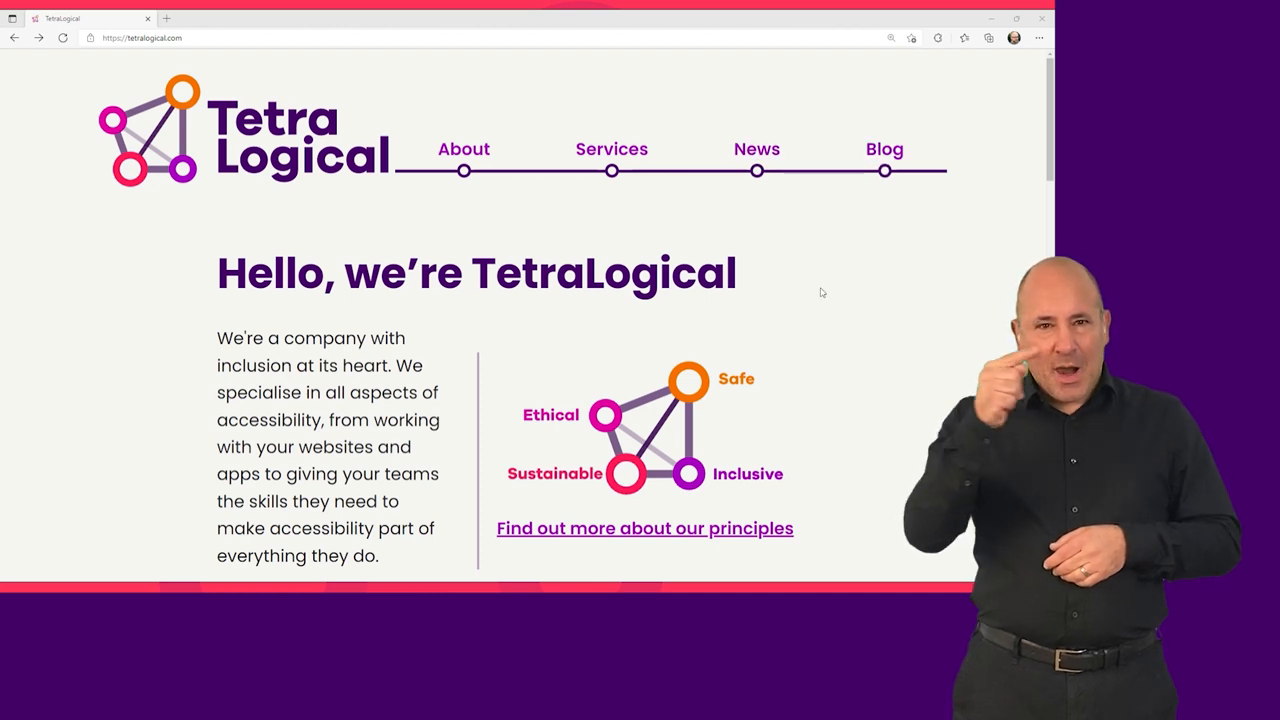
mouse_move(597, 170)
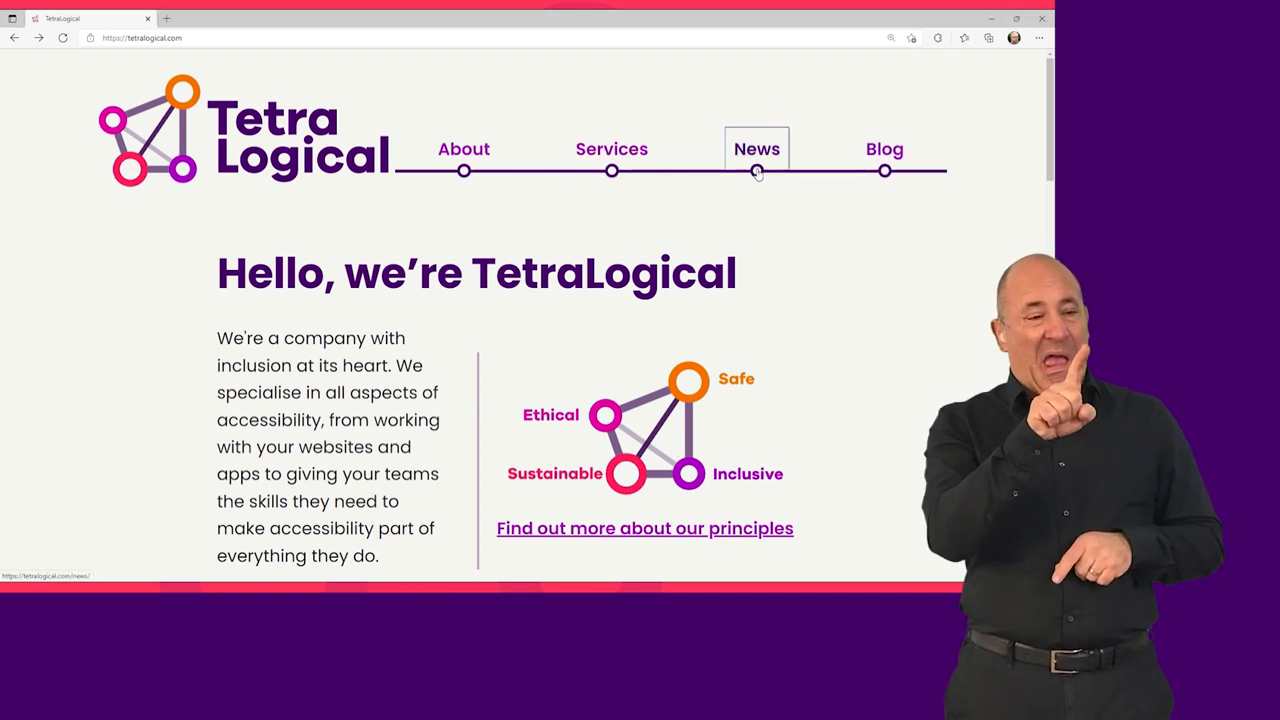
- Tab through the header navigation links, stepping back with Shift+Tab to land on News
click(756, 149)
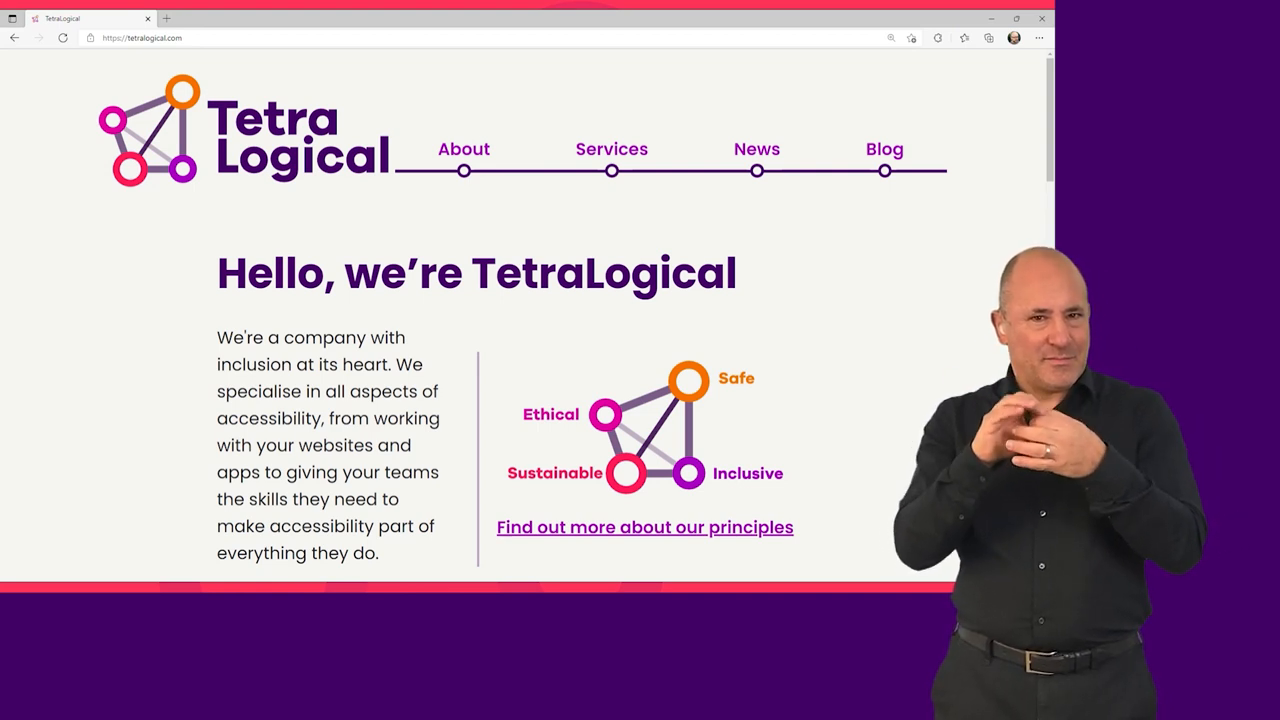
key(Tab)
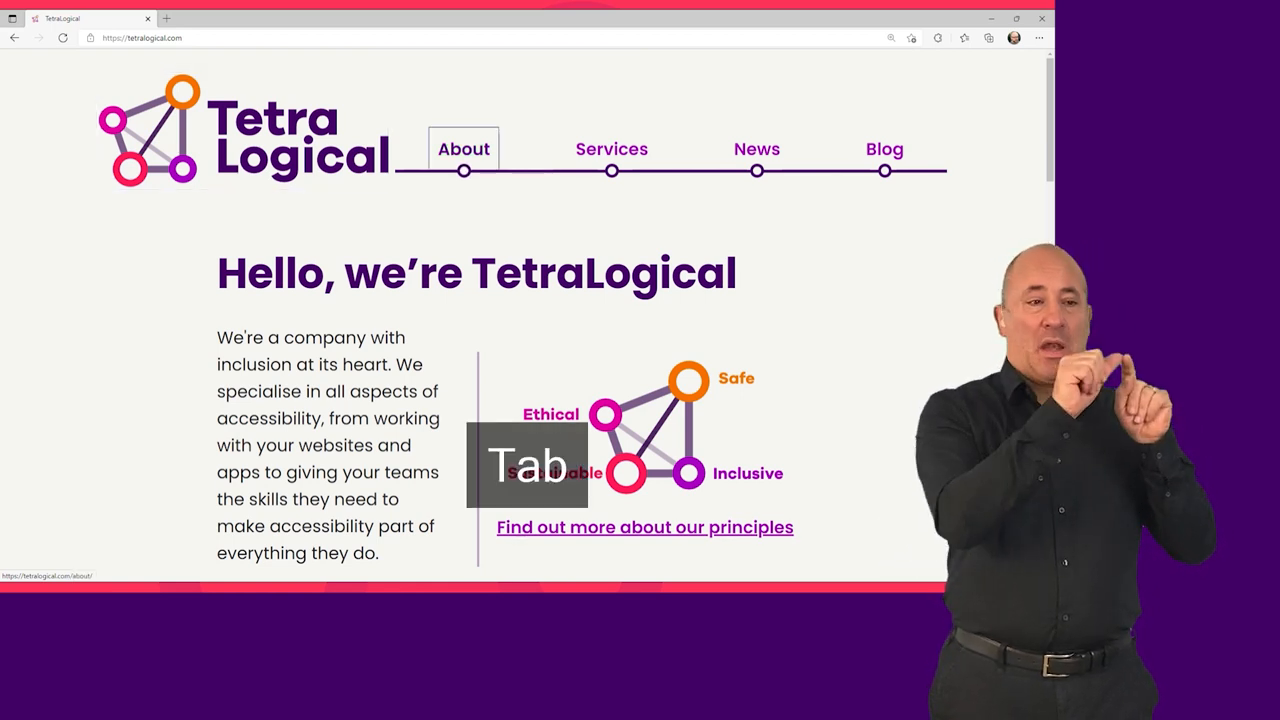
key(Tab)
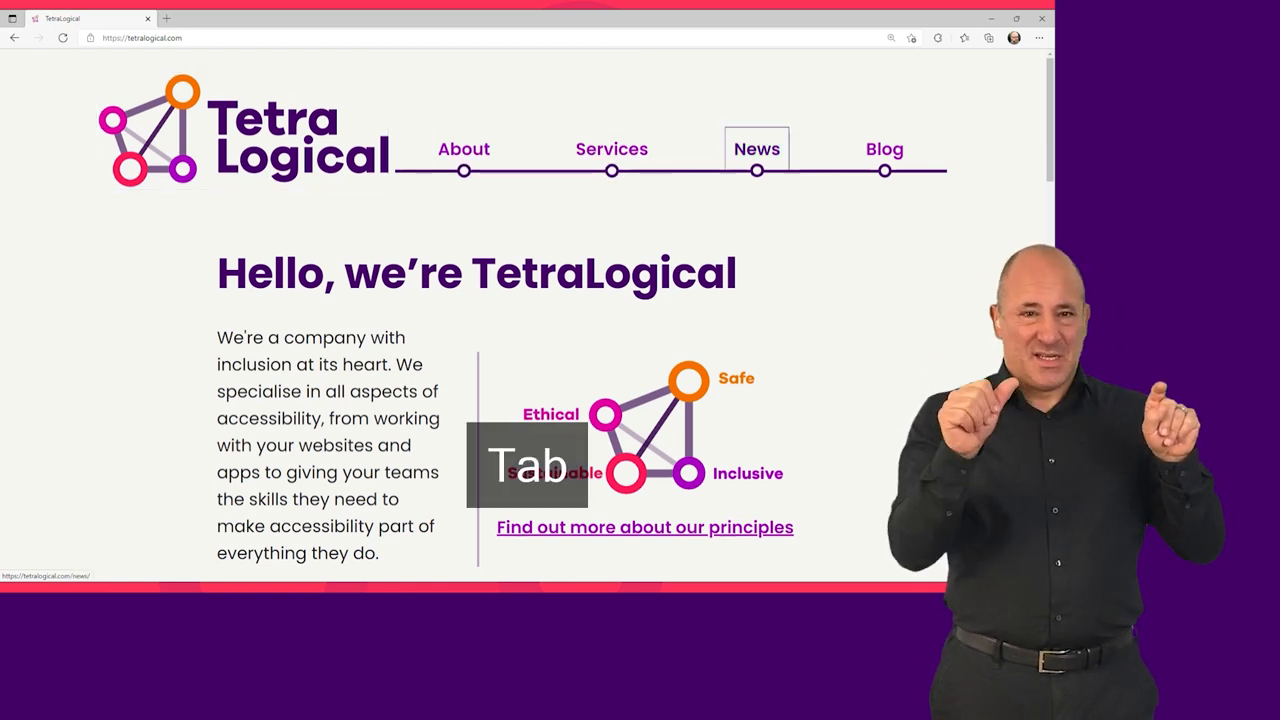
key(Tab)
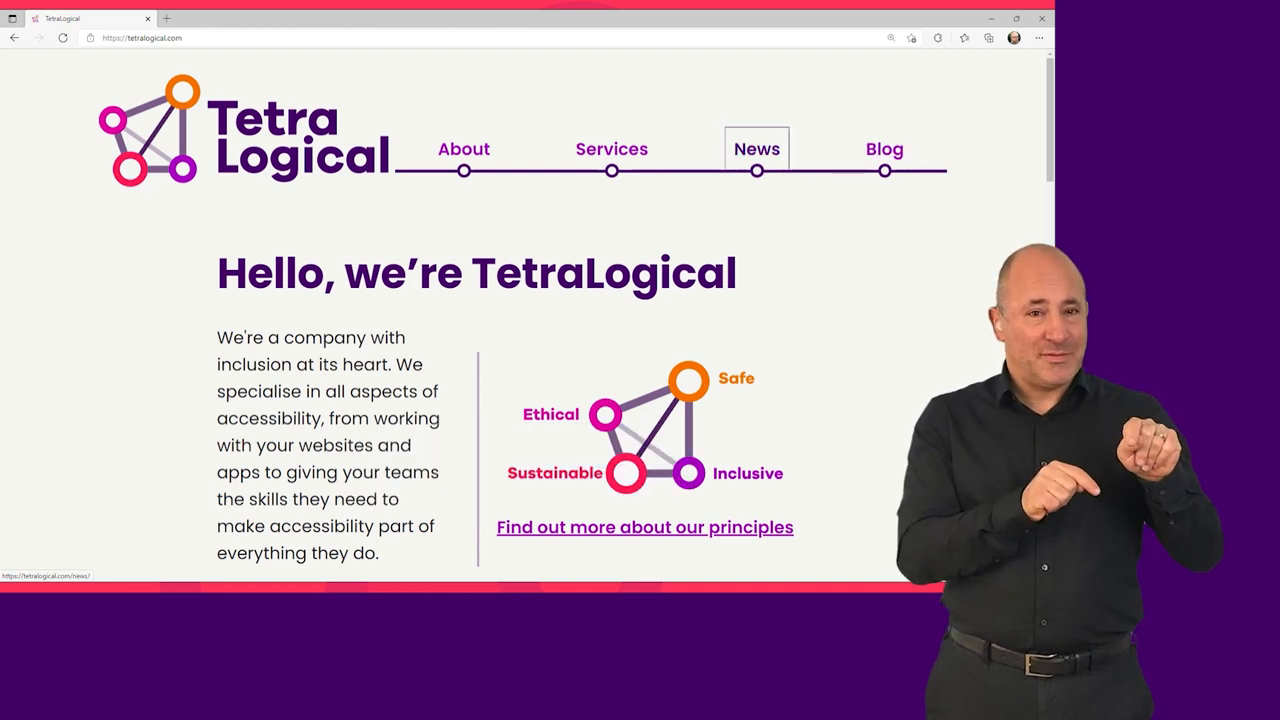
key(Shift+Tab)
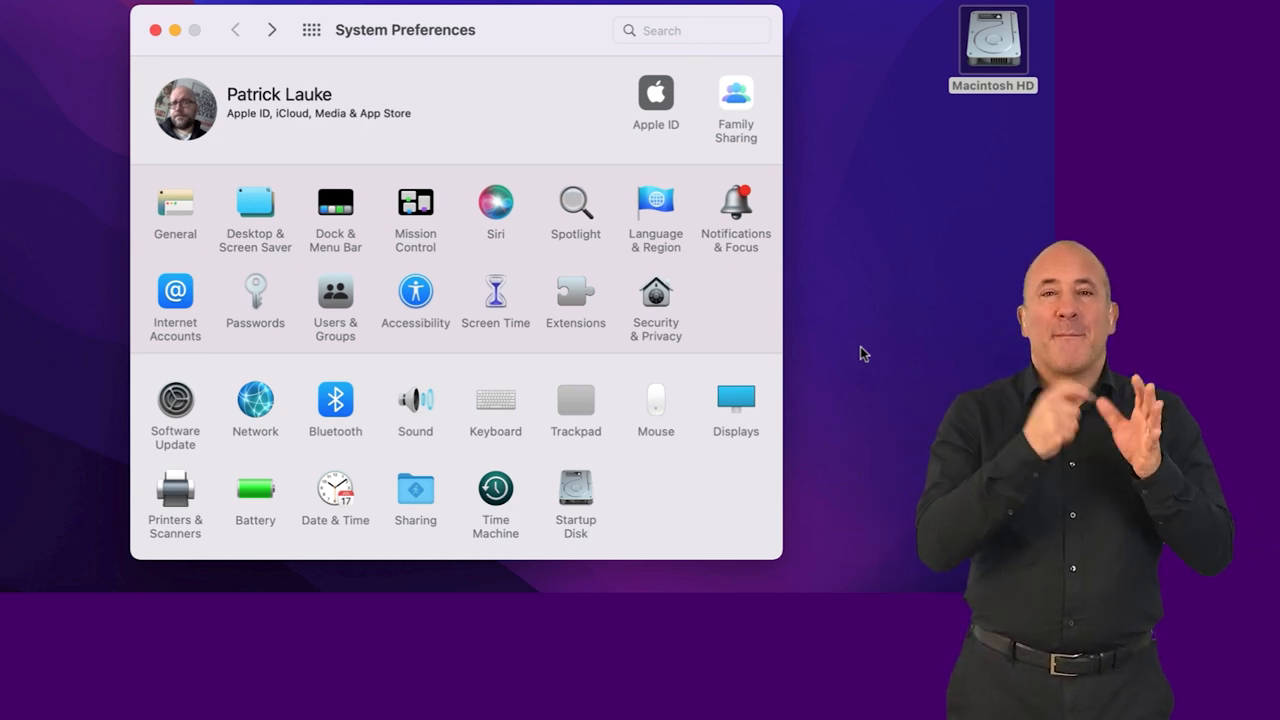
- Show Keyboard > Shortcuts with the 'Use keyboard navigation to move focus between controls' option
click(495, 400)
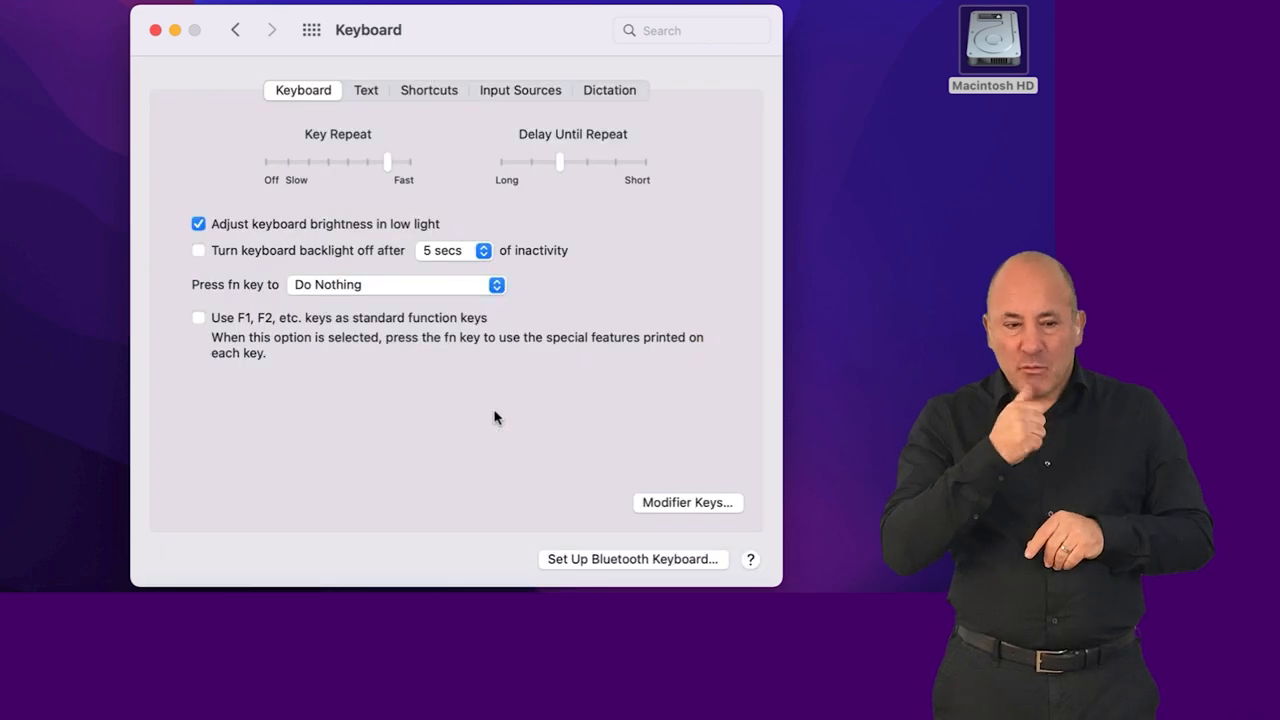
click(428, 90)
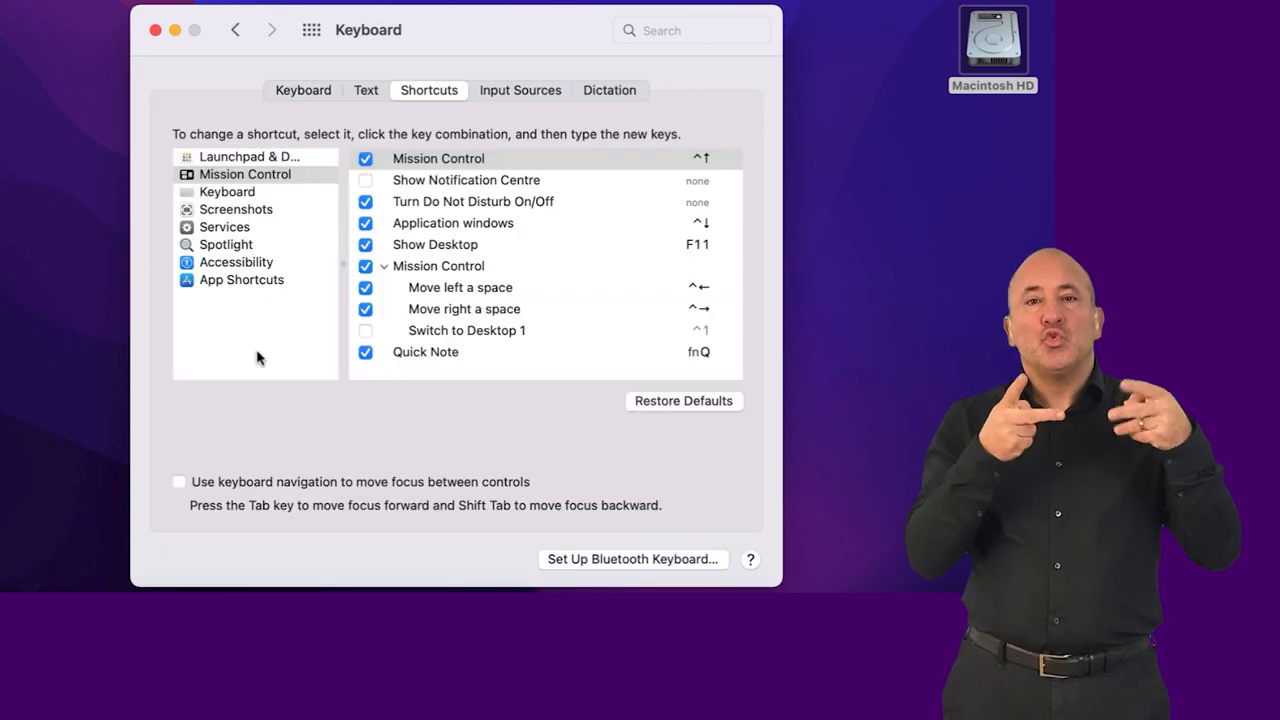
click(179, 482)
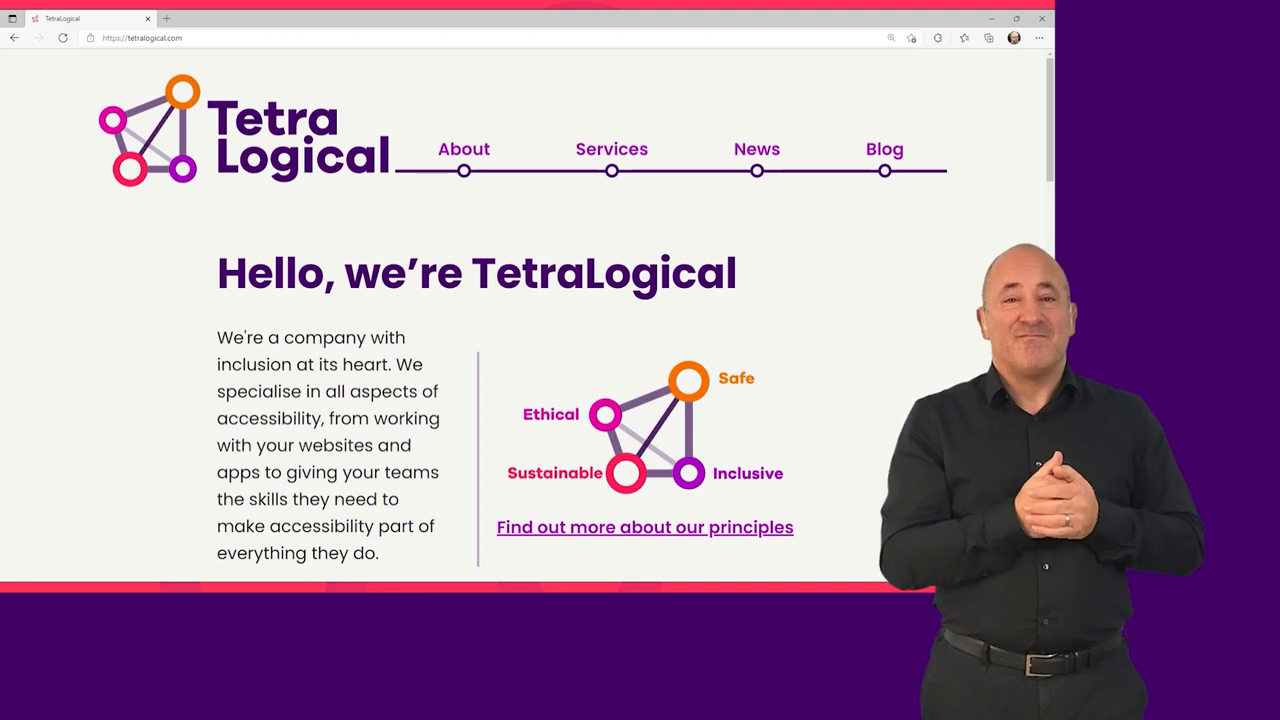
- Scroll the homepage a screenful at a time with Space and Shift+Space through News and Blog
key(Space)
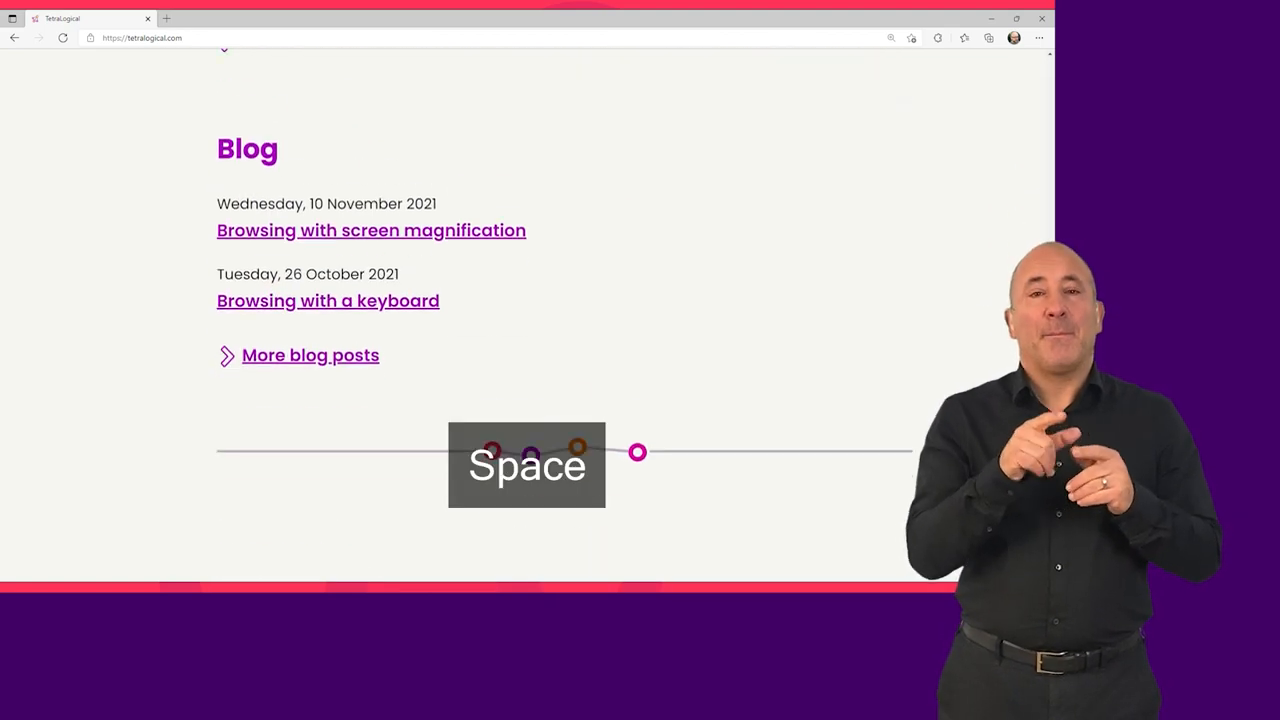
key(Shift+Space)
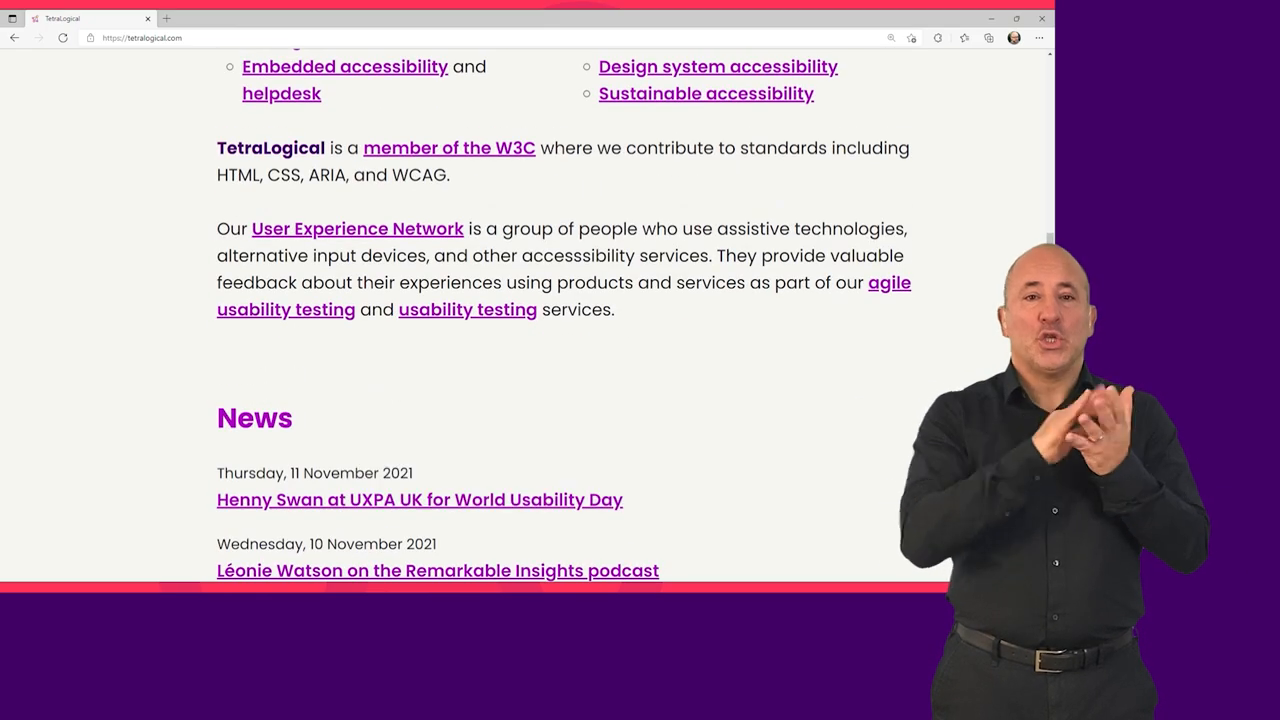
scroll(up, 3)
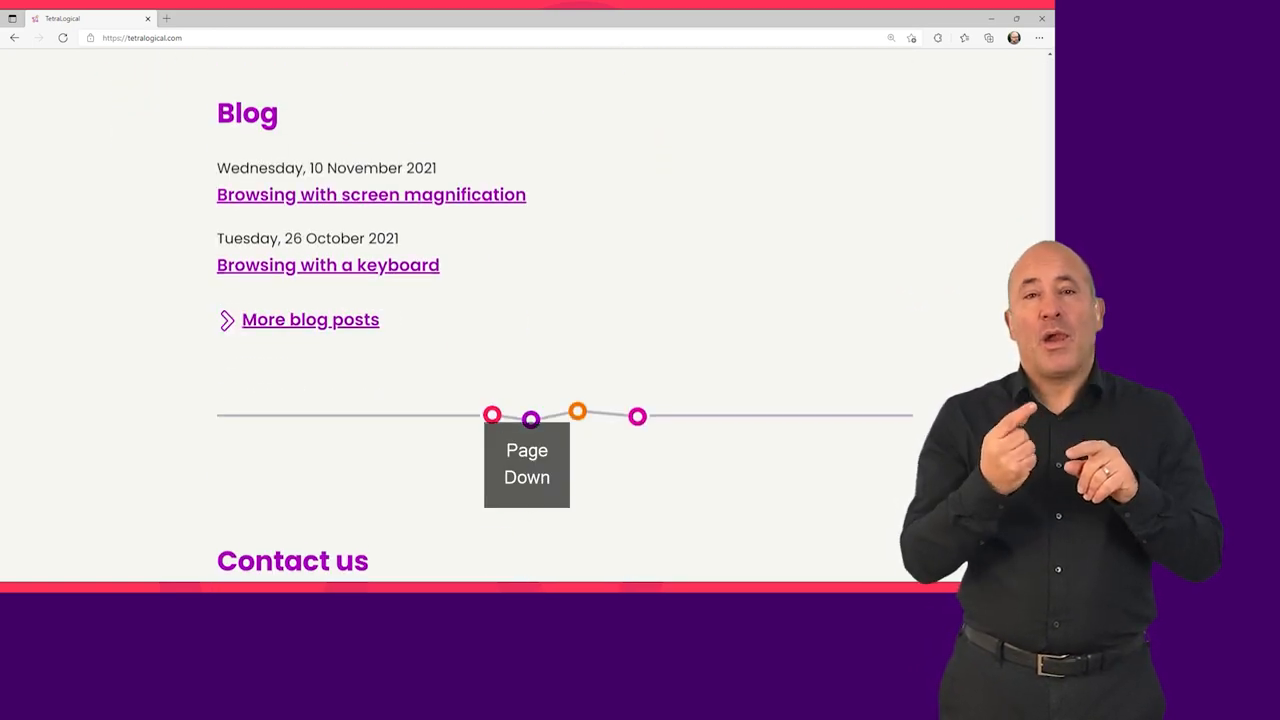
scroll(down, 3)
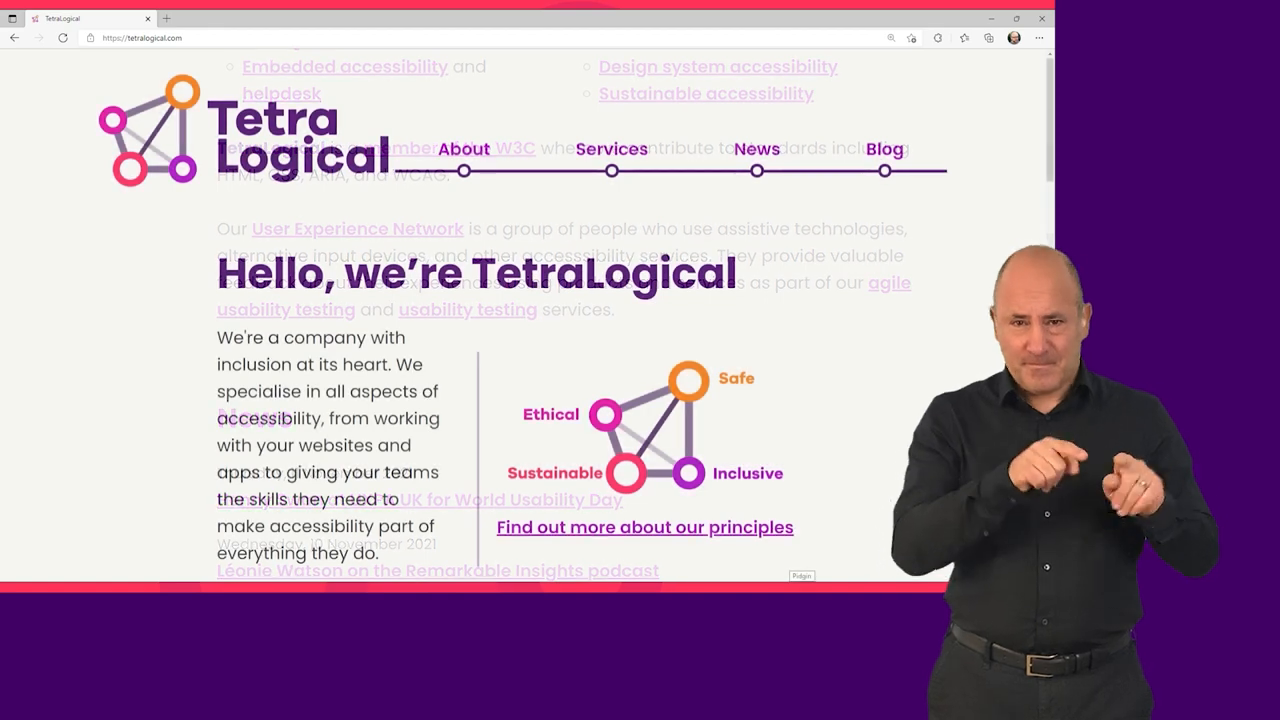
- Move focus from the site logo to the News link and activate it
key(Tab)
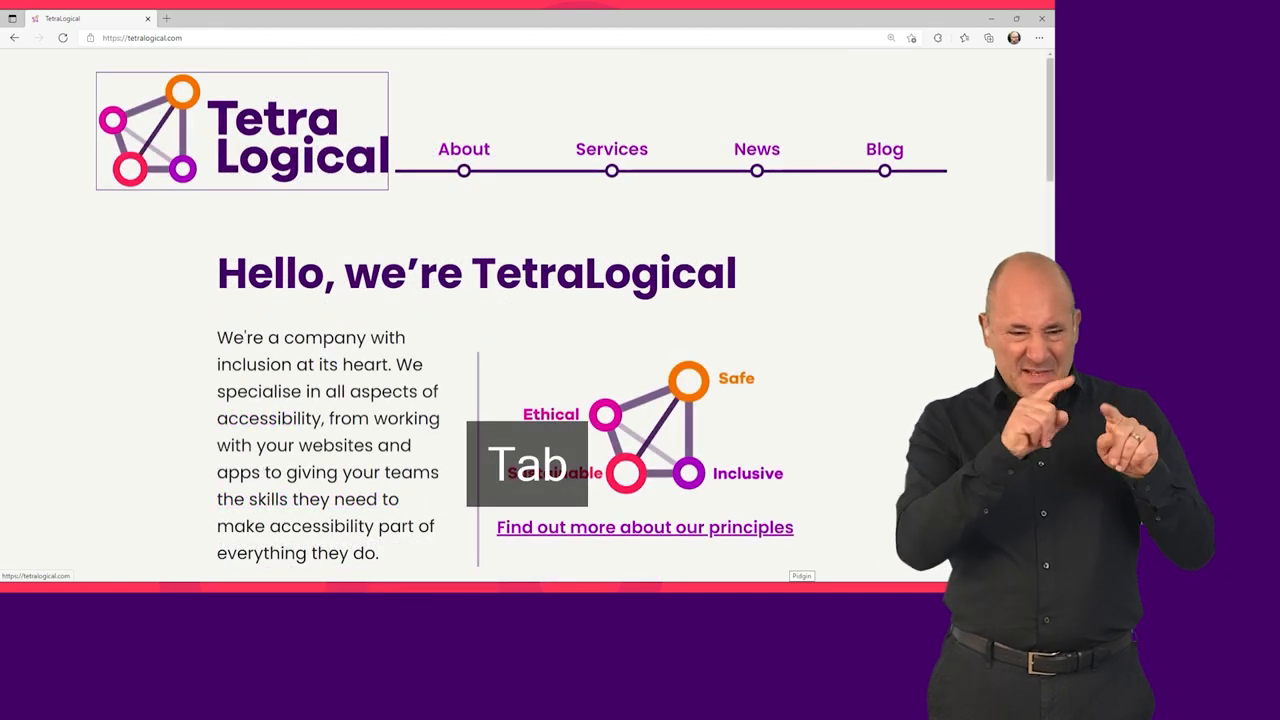
key(Tab)
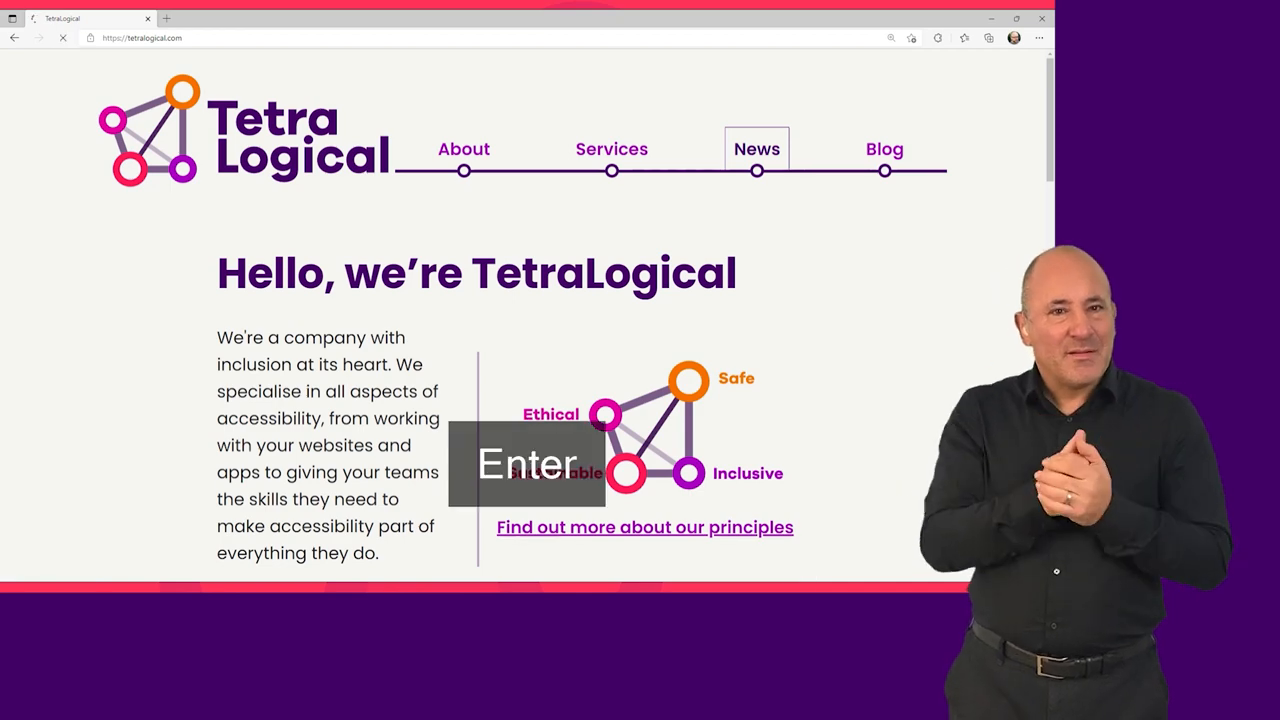
click(757, 149)
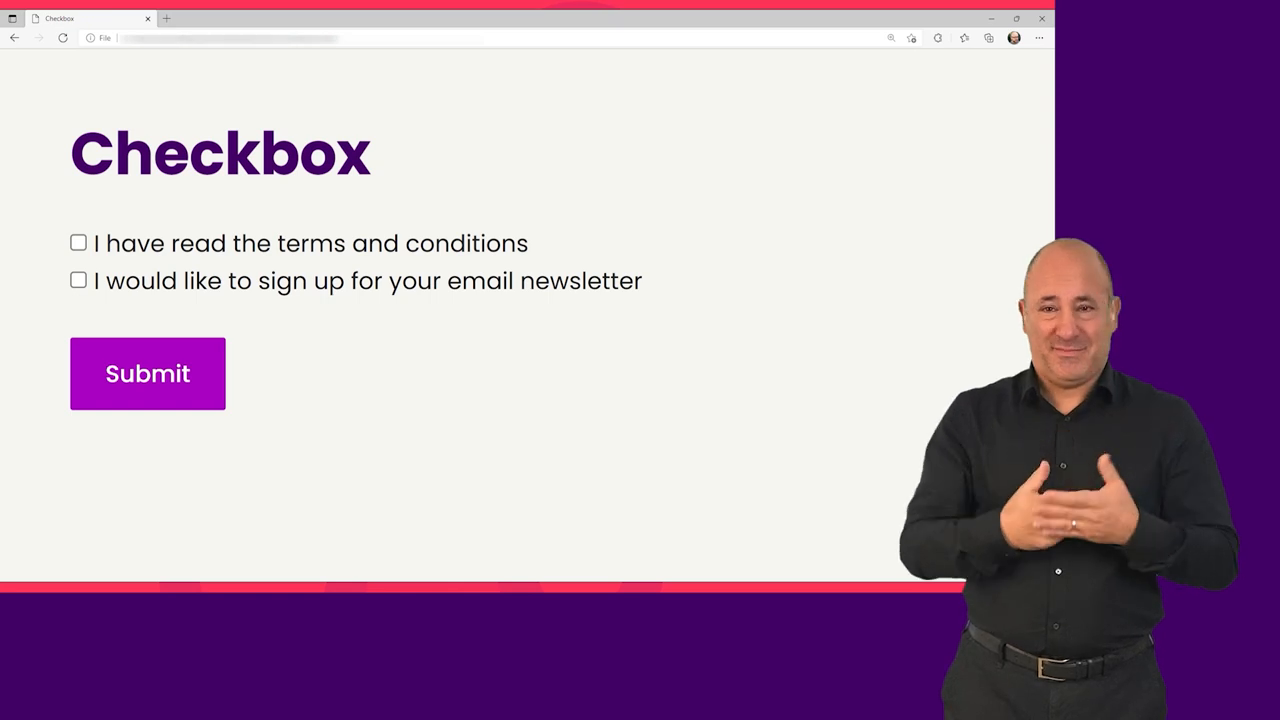
- Check the terms and conditions checkbox with Space, then move toward the newsletter checkbox
key(Space)
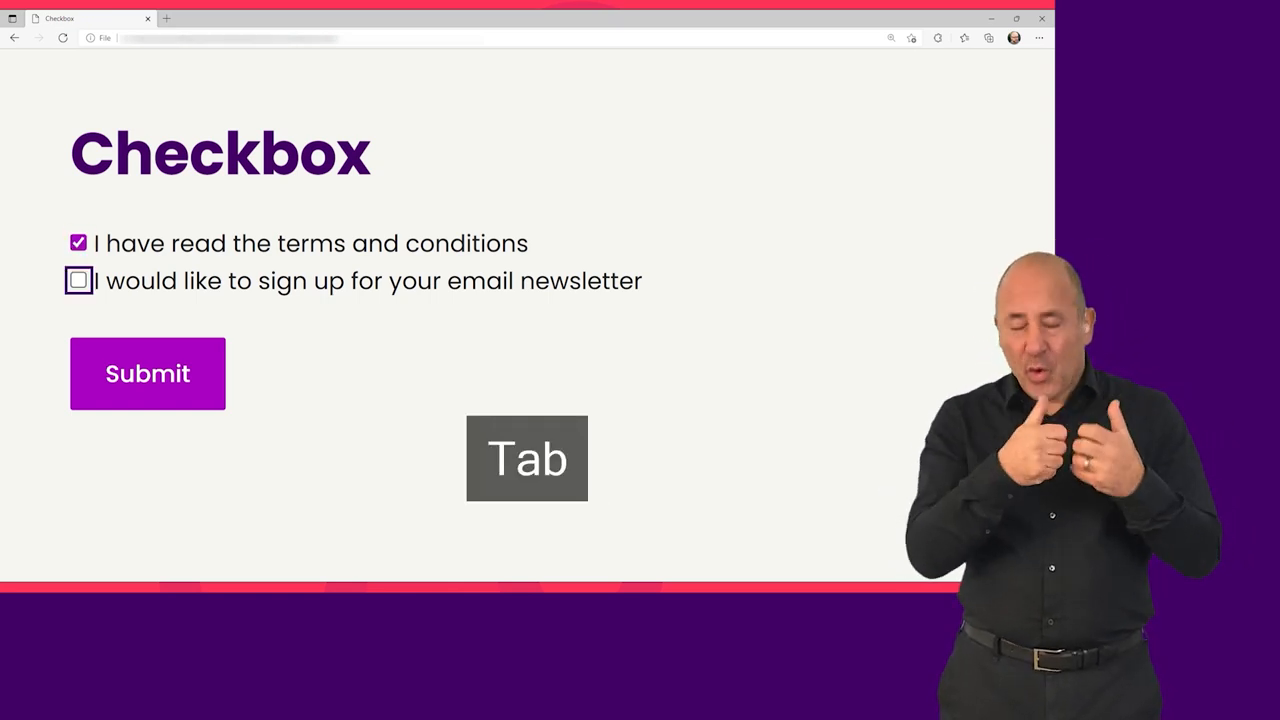
key(Space)
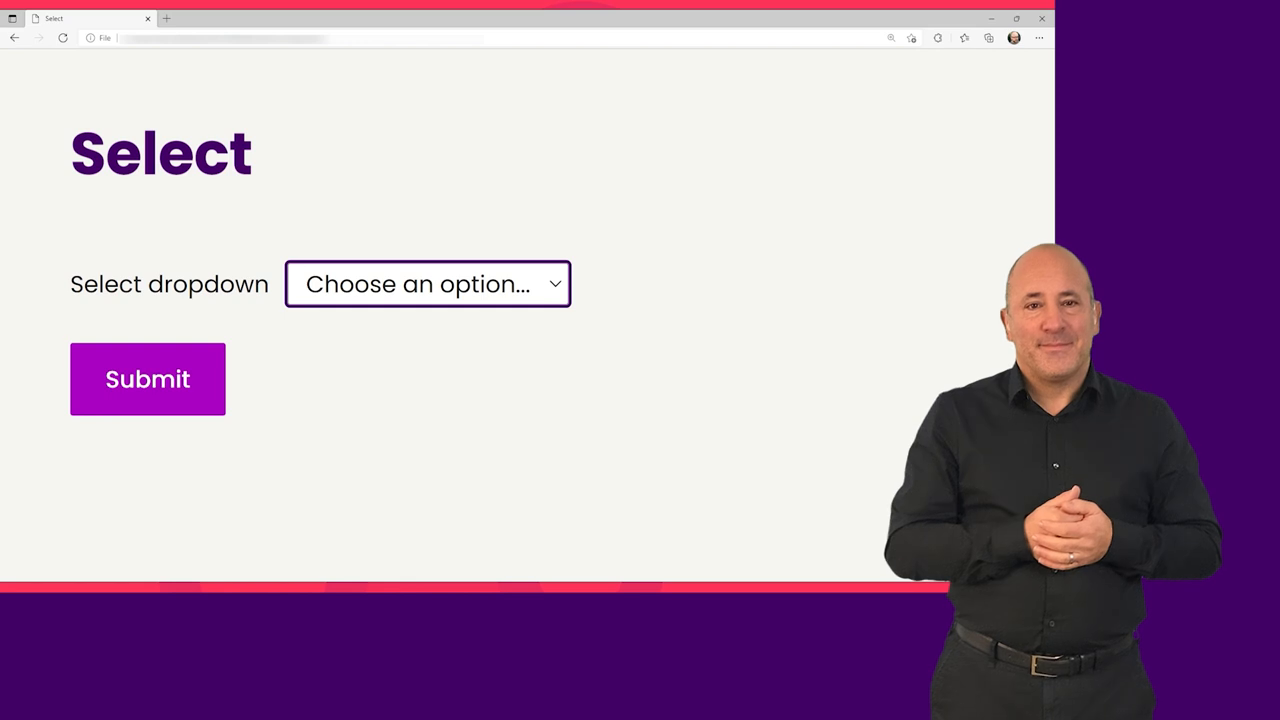
- Expand the dropdown with Alt+Down and choose Option two
key(Alt+Down)
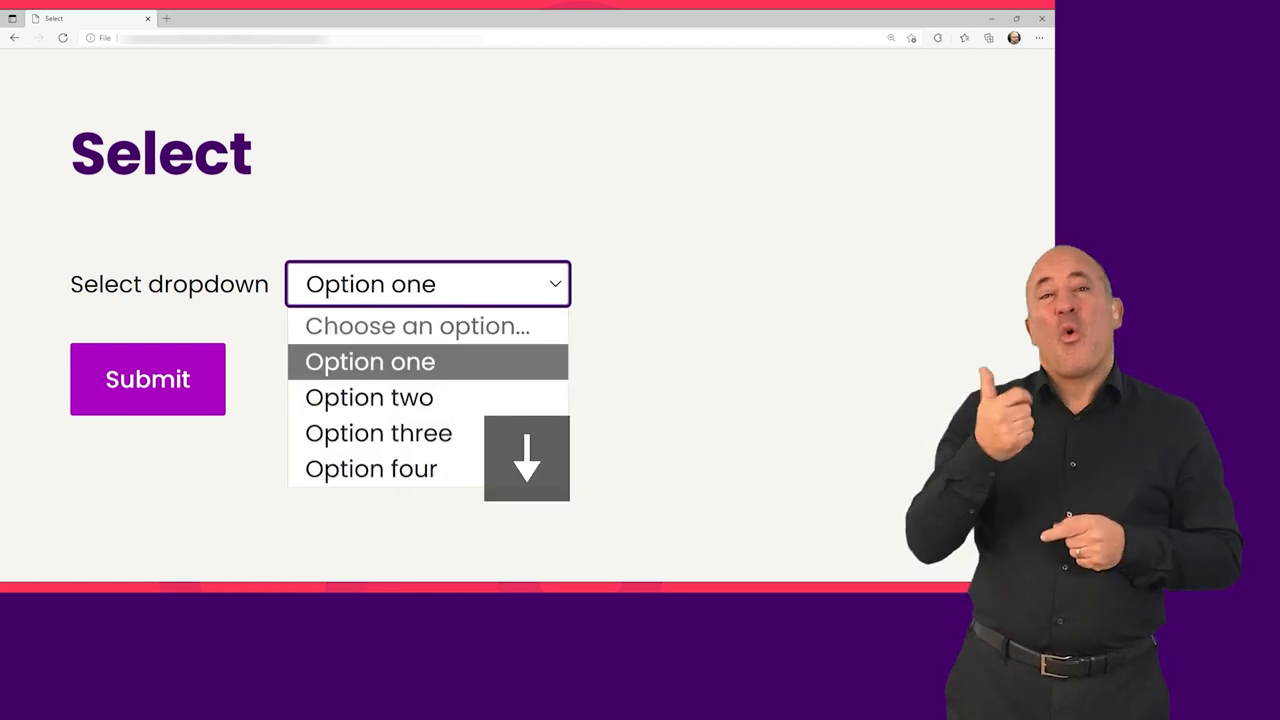
click(369, 397)
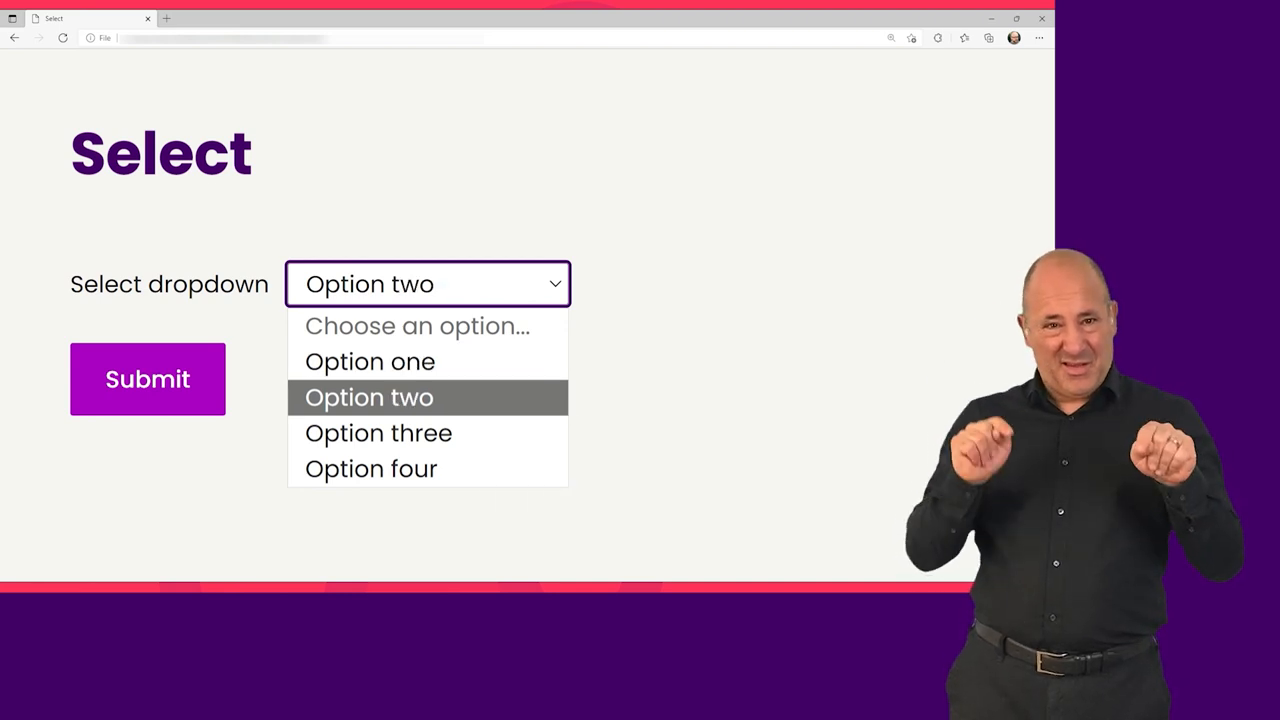
click(371, 469)
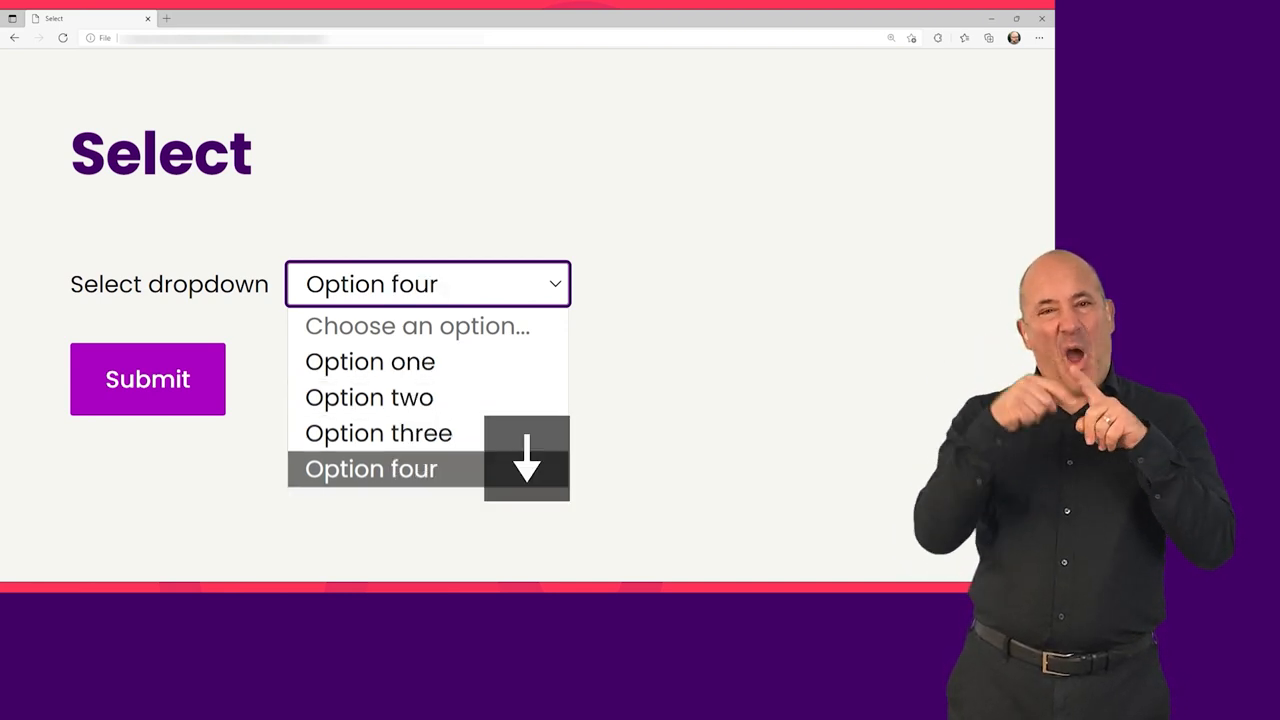
click(369, 397)
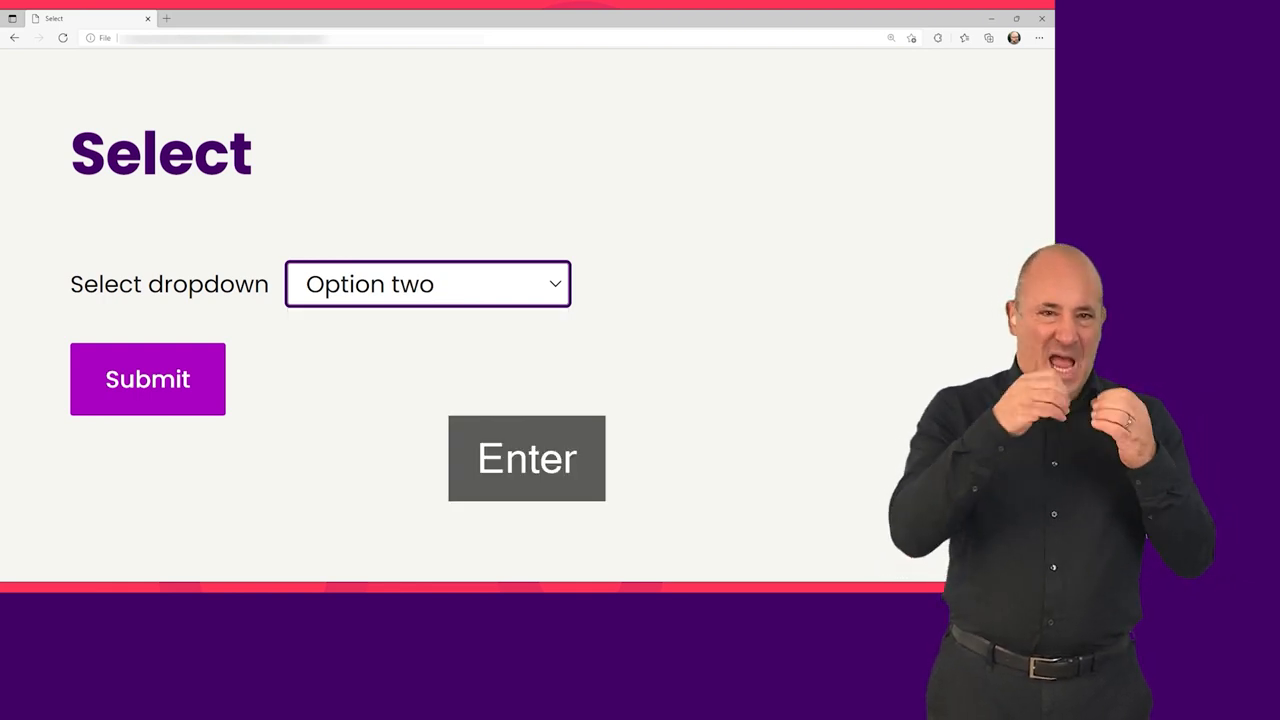
click(526, 458)
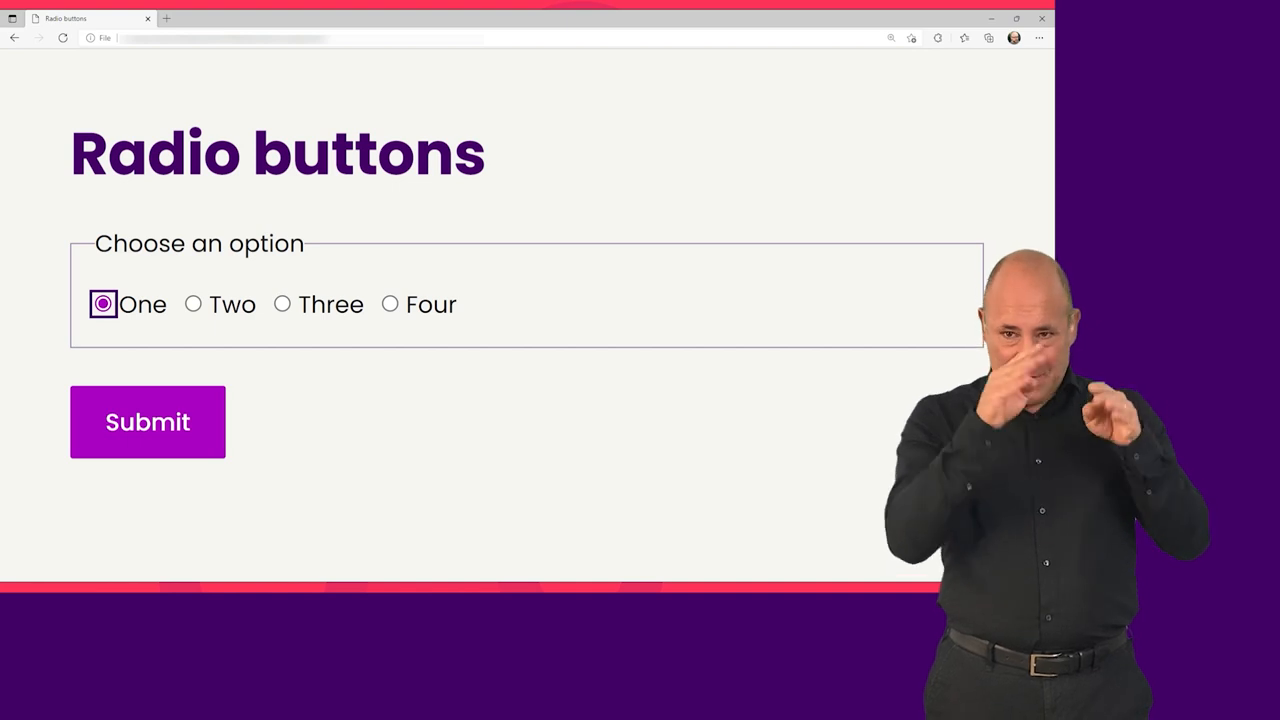
- Return the radio selection to One and submit the form
click(282, 304)
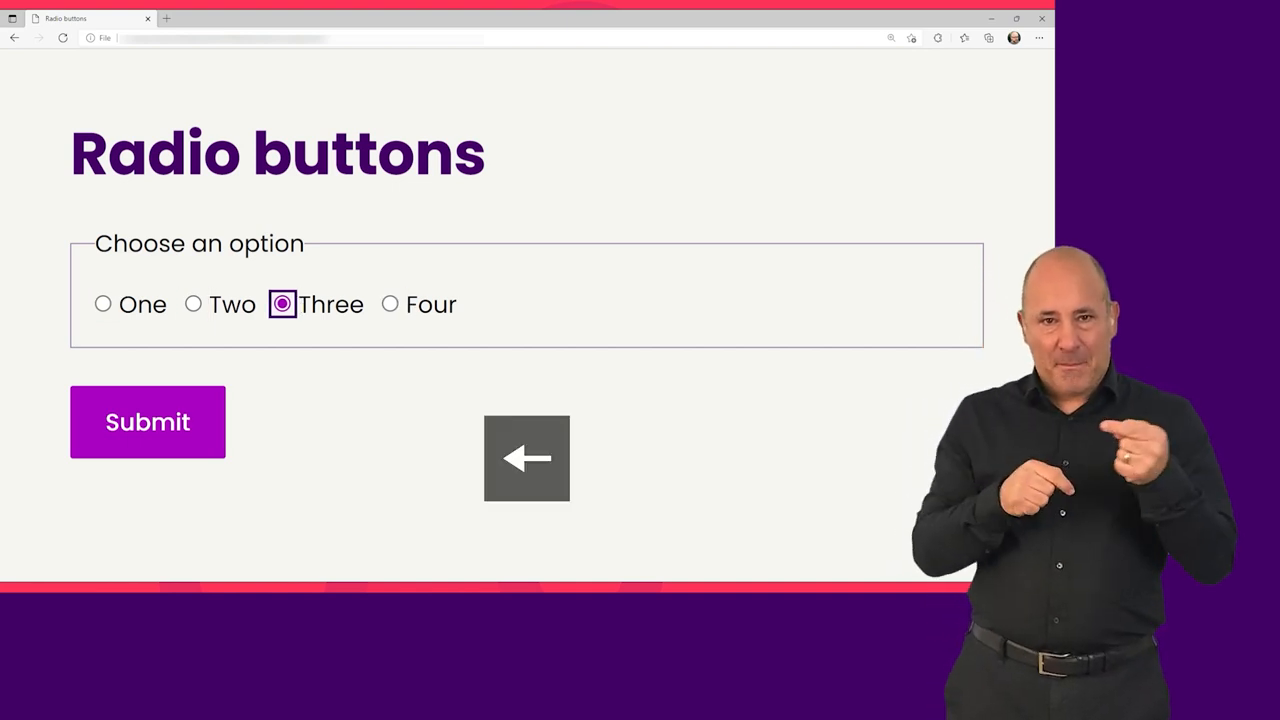
click(193, 304)
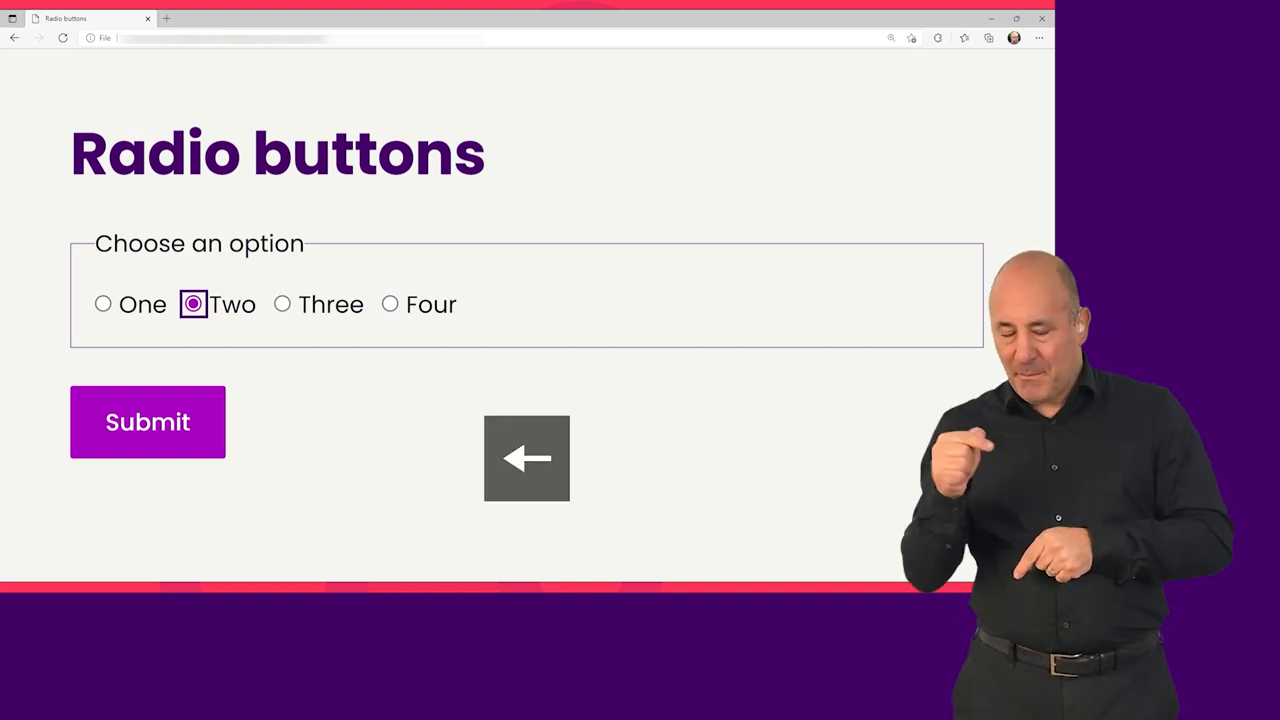
key(Tab)
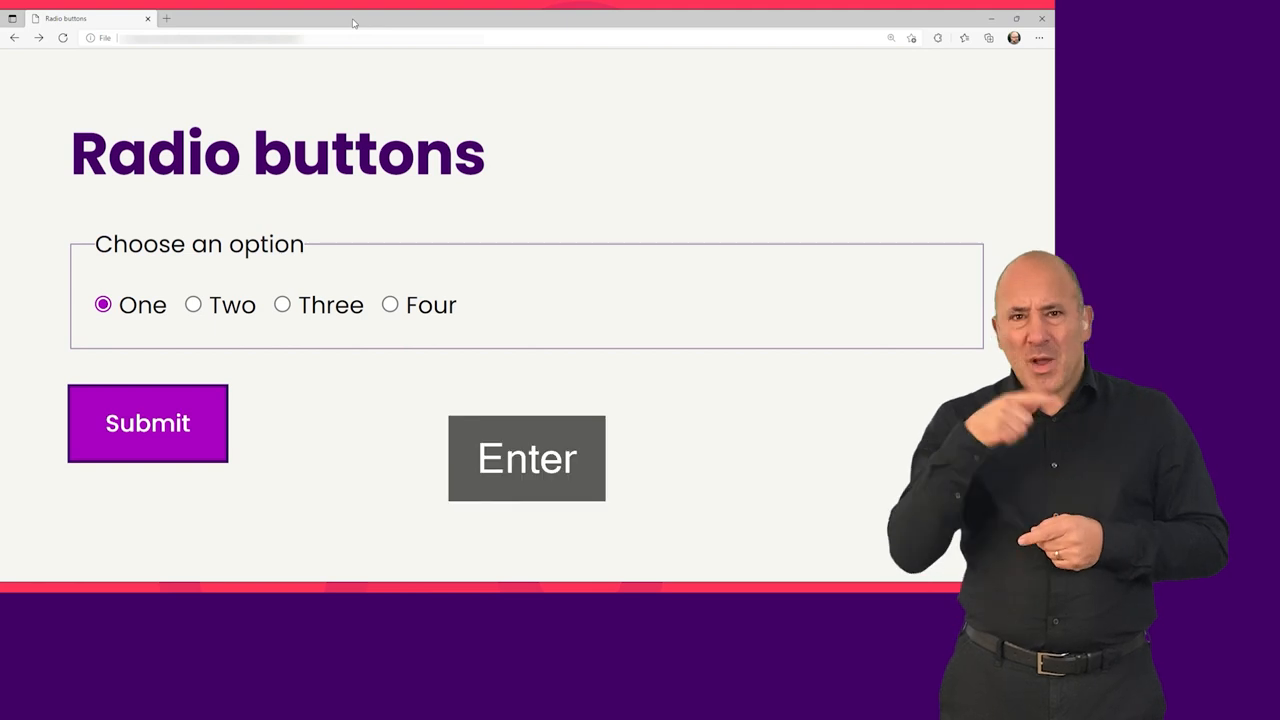
click(147, 423)
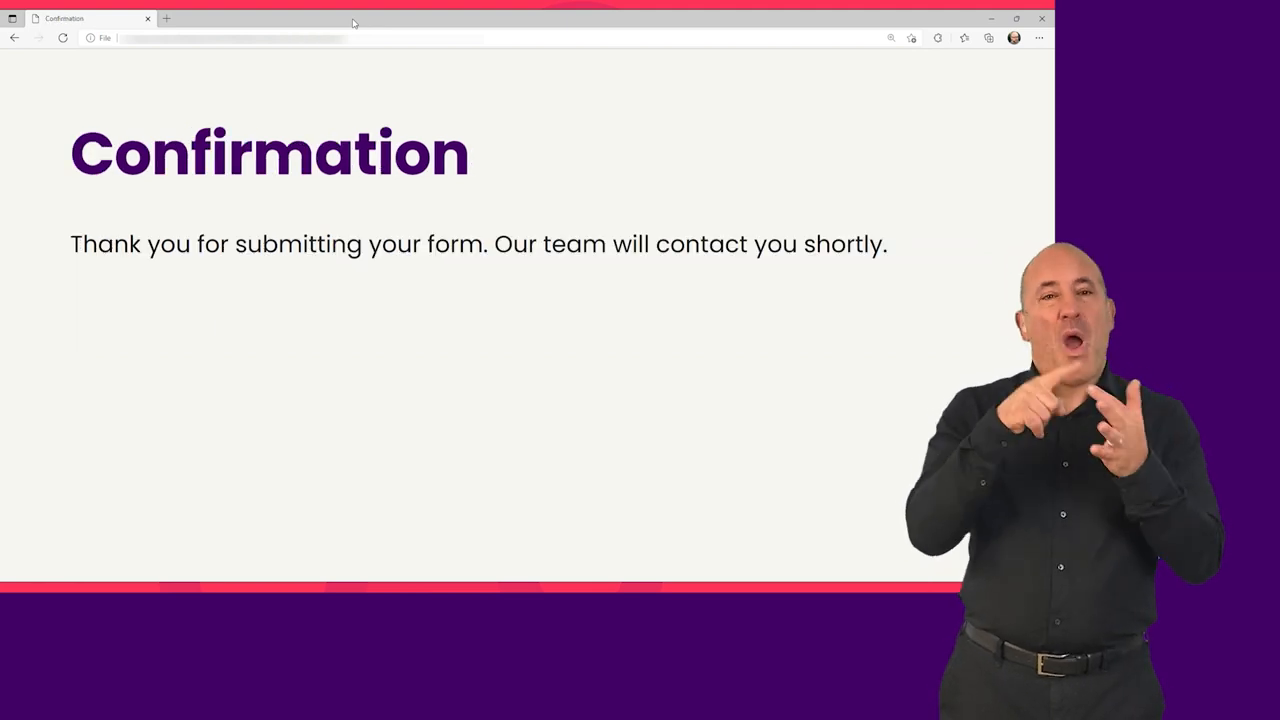